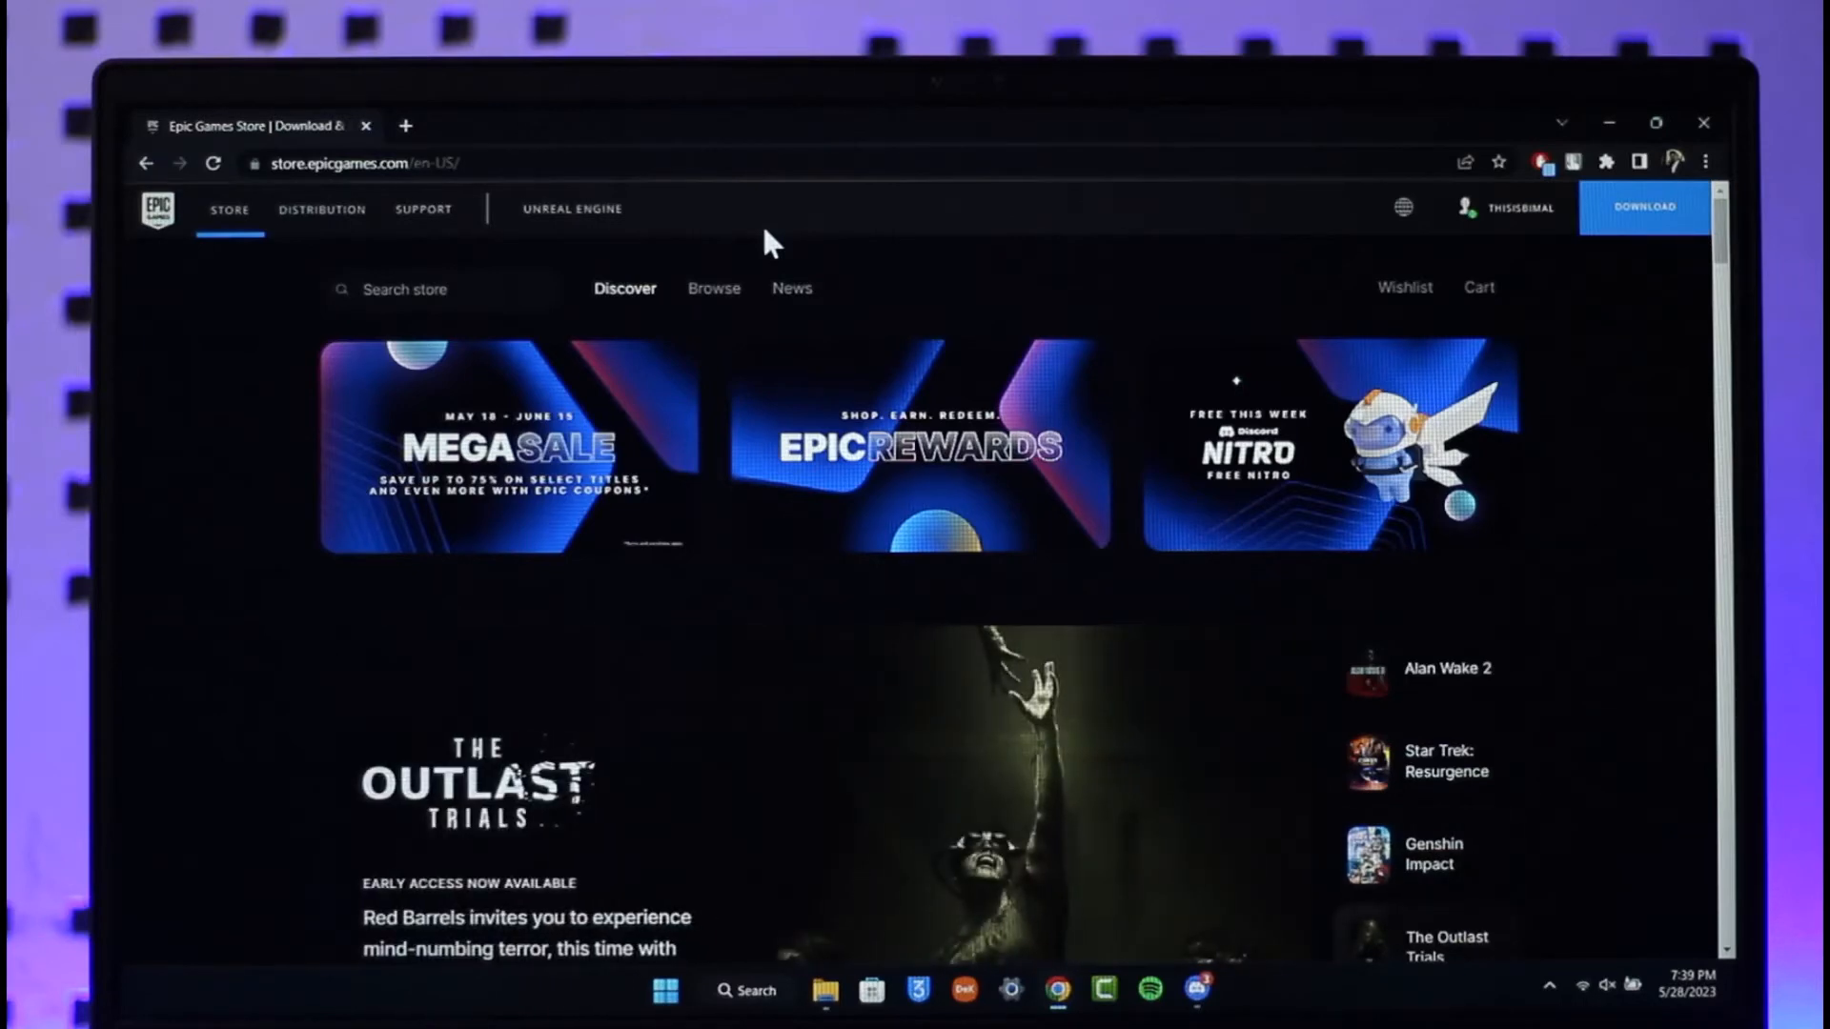
Step: Open the account dropdown from the username in the store header
left_click(1518, 208)
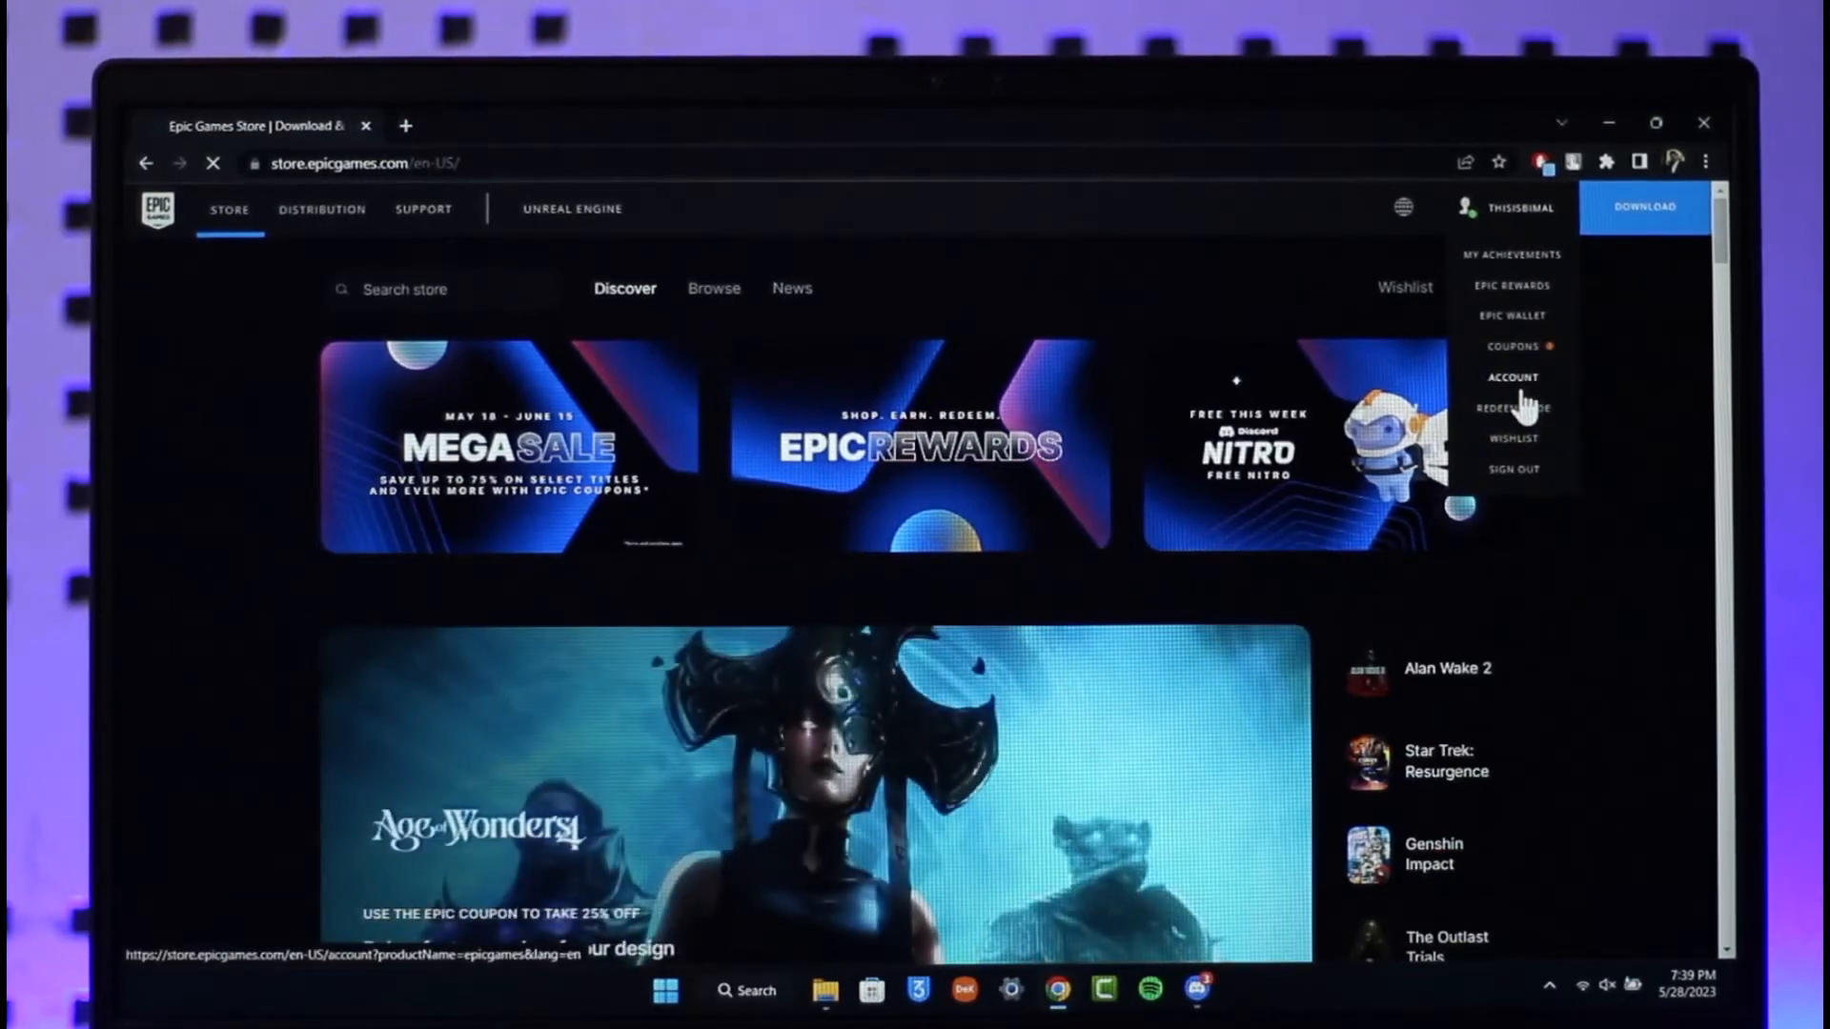
Step: Go to Account settings and open the Apps and Accounts connections page
left_click(1513, 376)
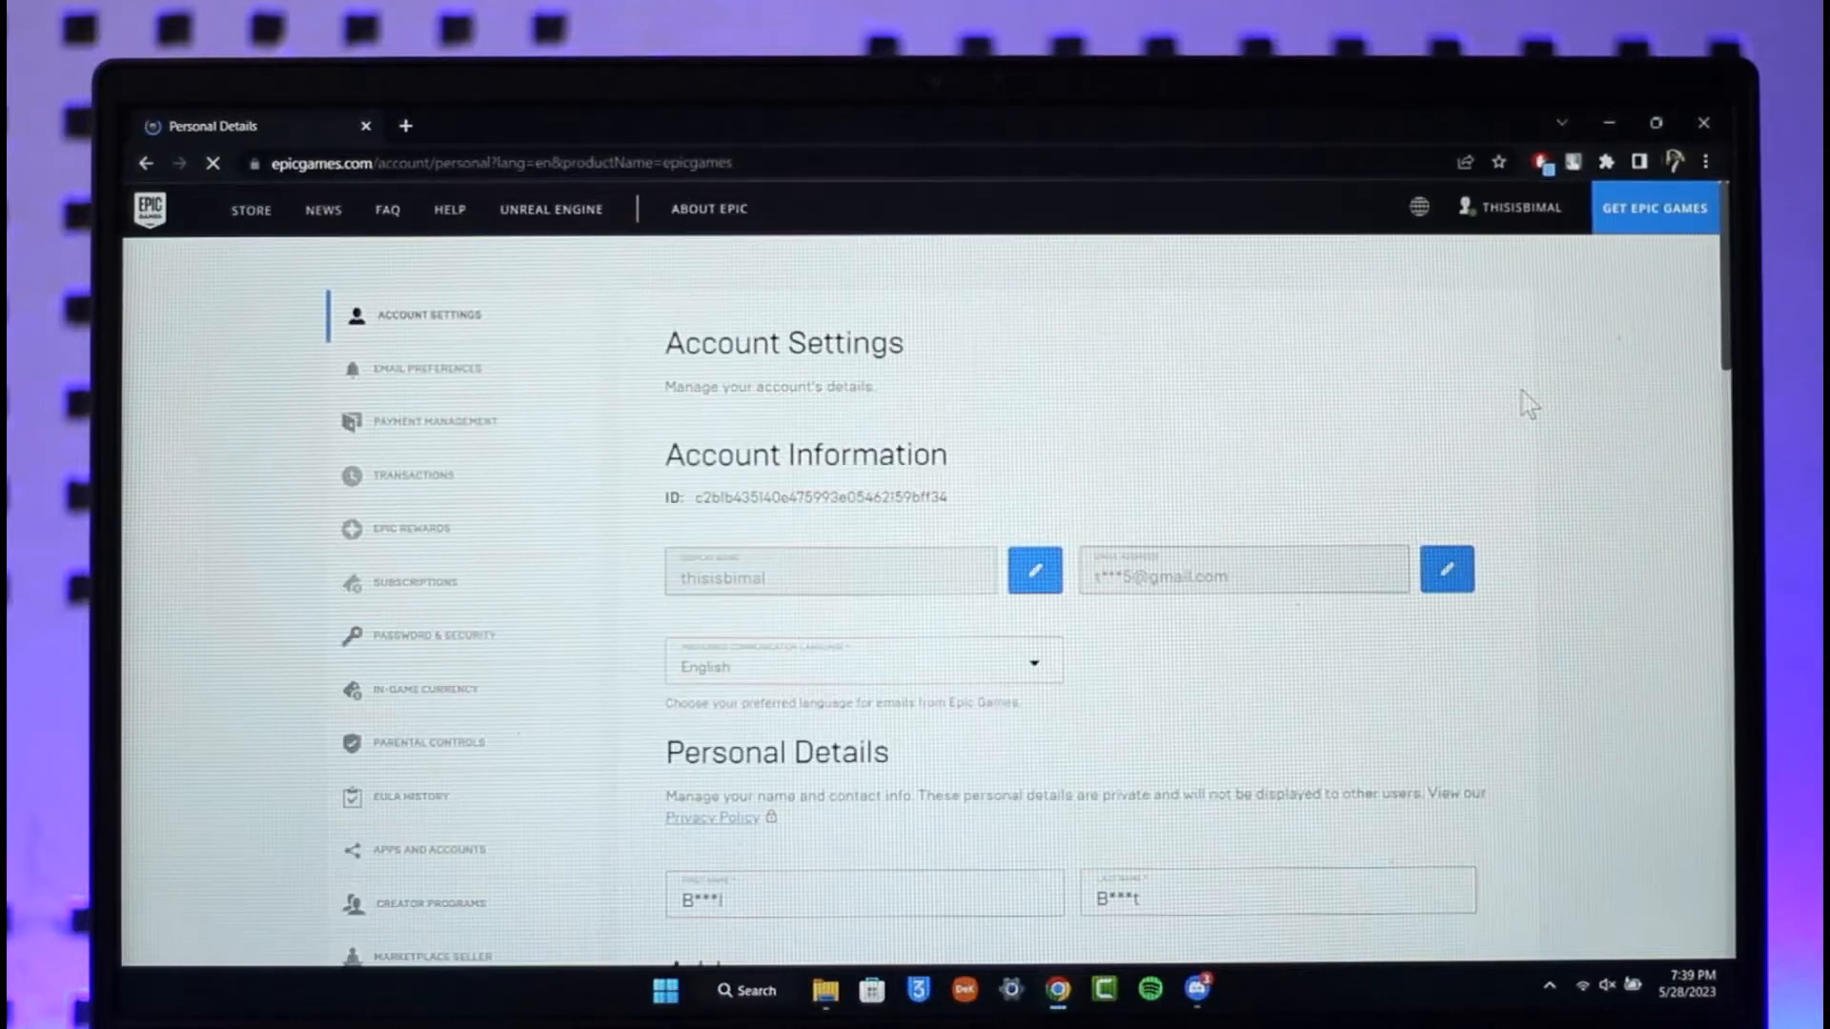
scroll("down", 3)
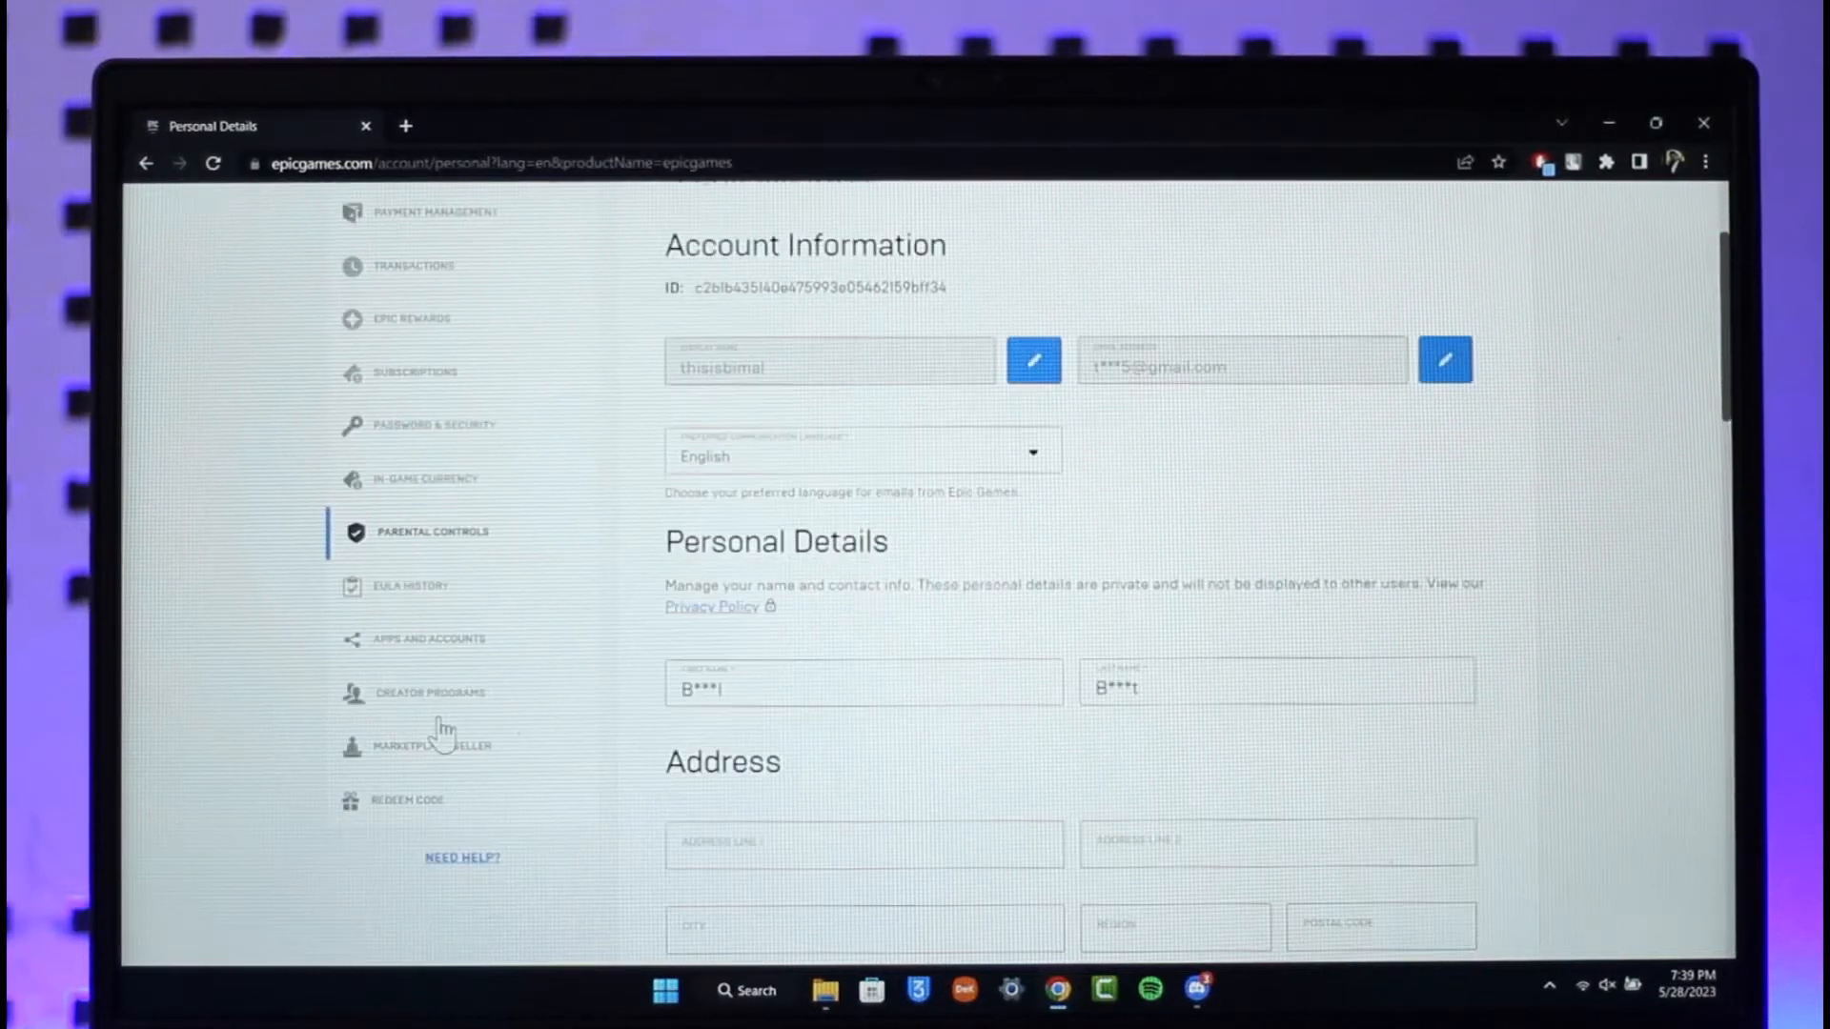
left_click(432, 639)
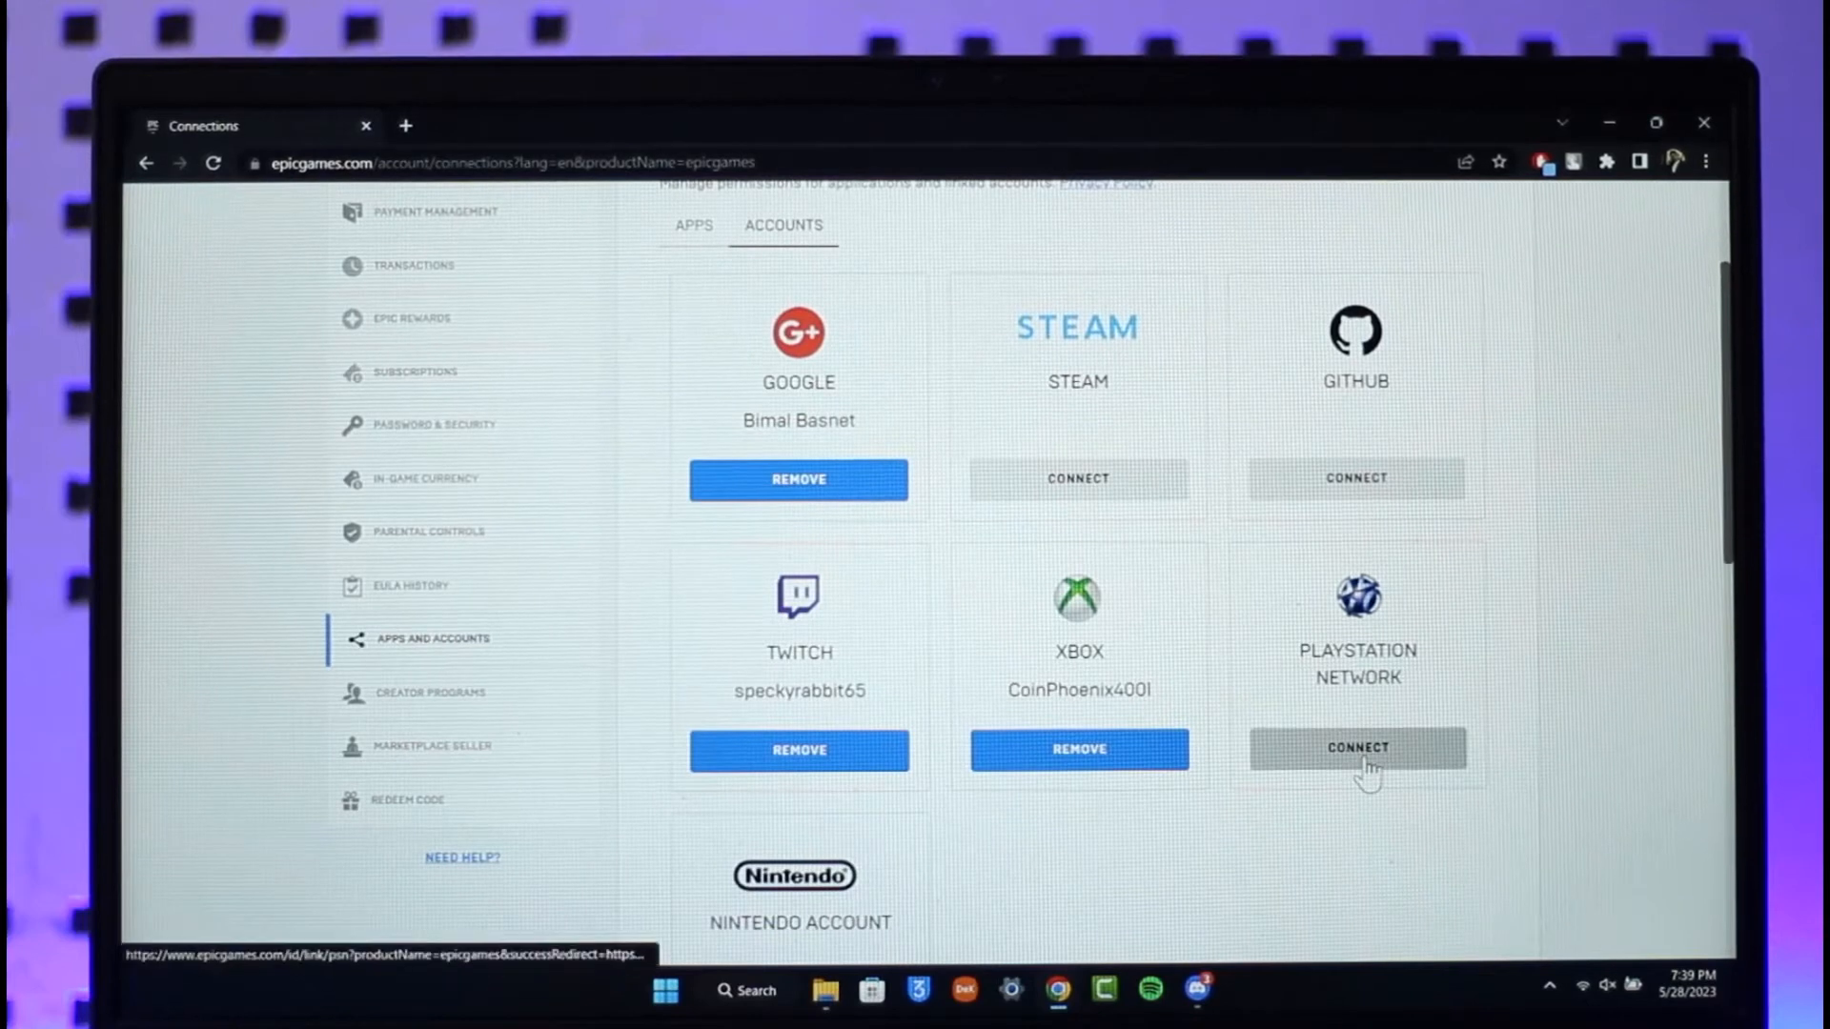
left_click(1355, 748)
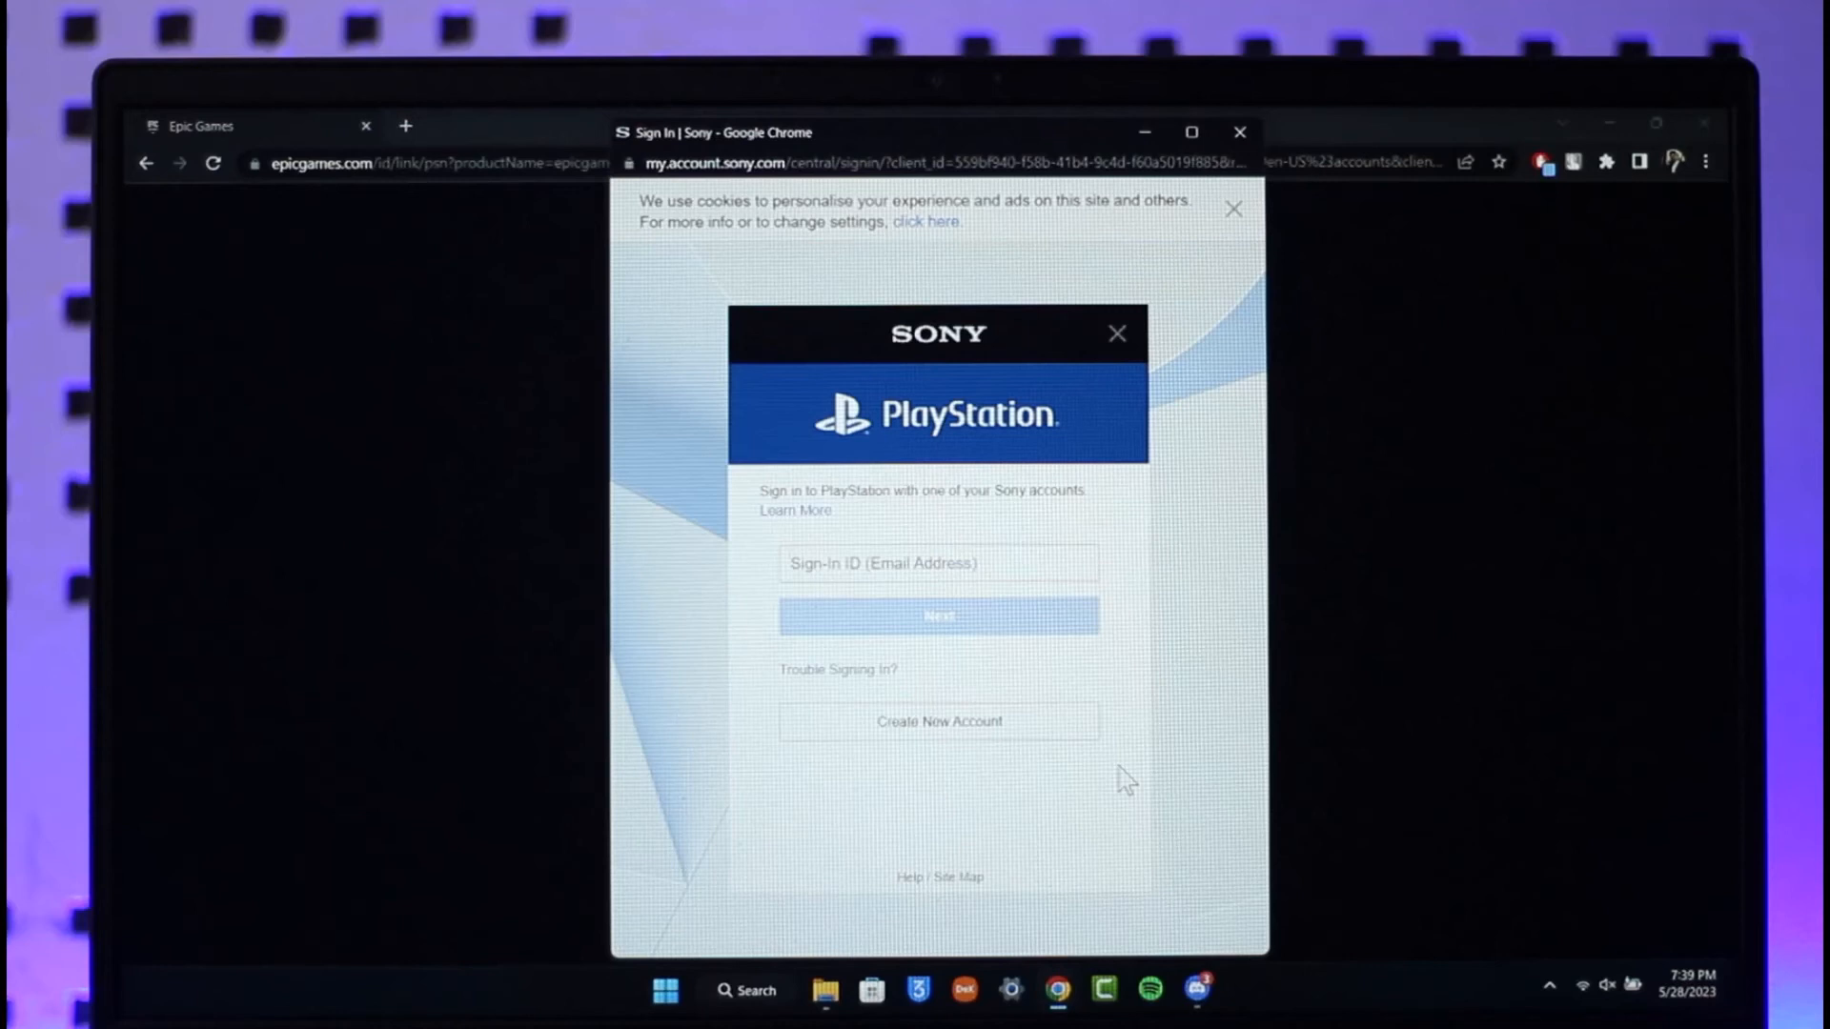
mouse_move(1506, 309)
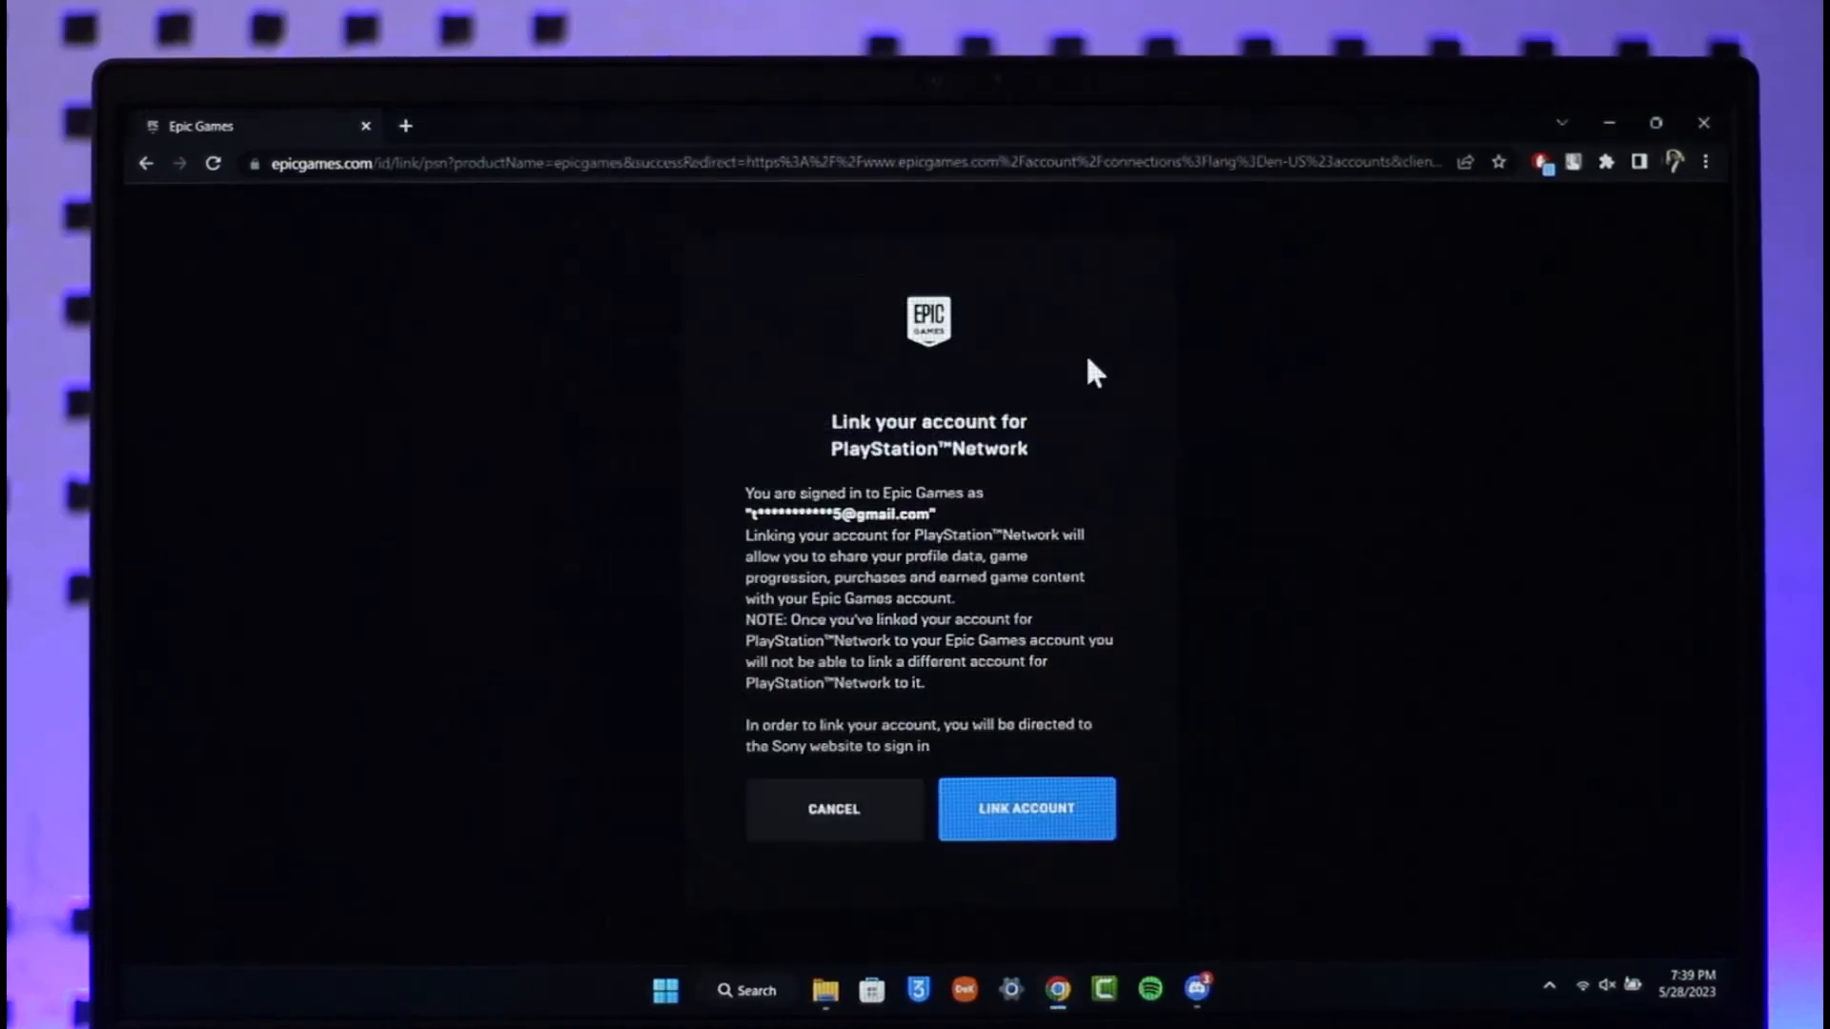
left_click(833, 809)
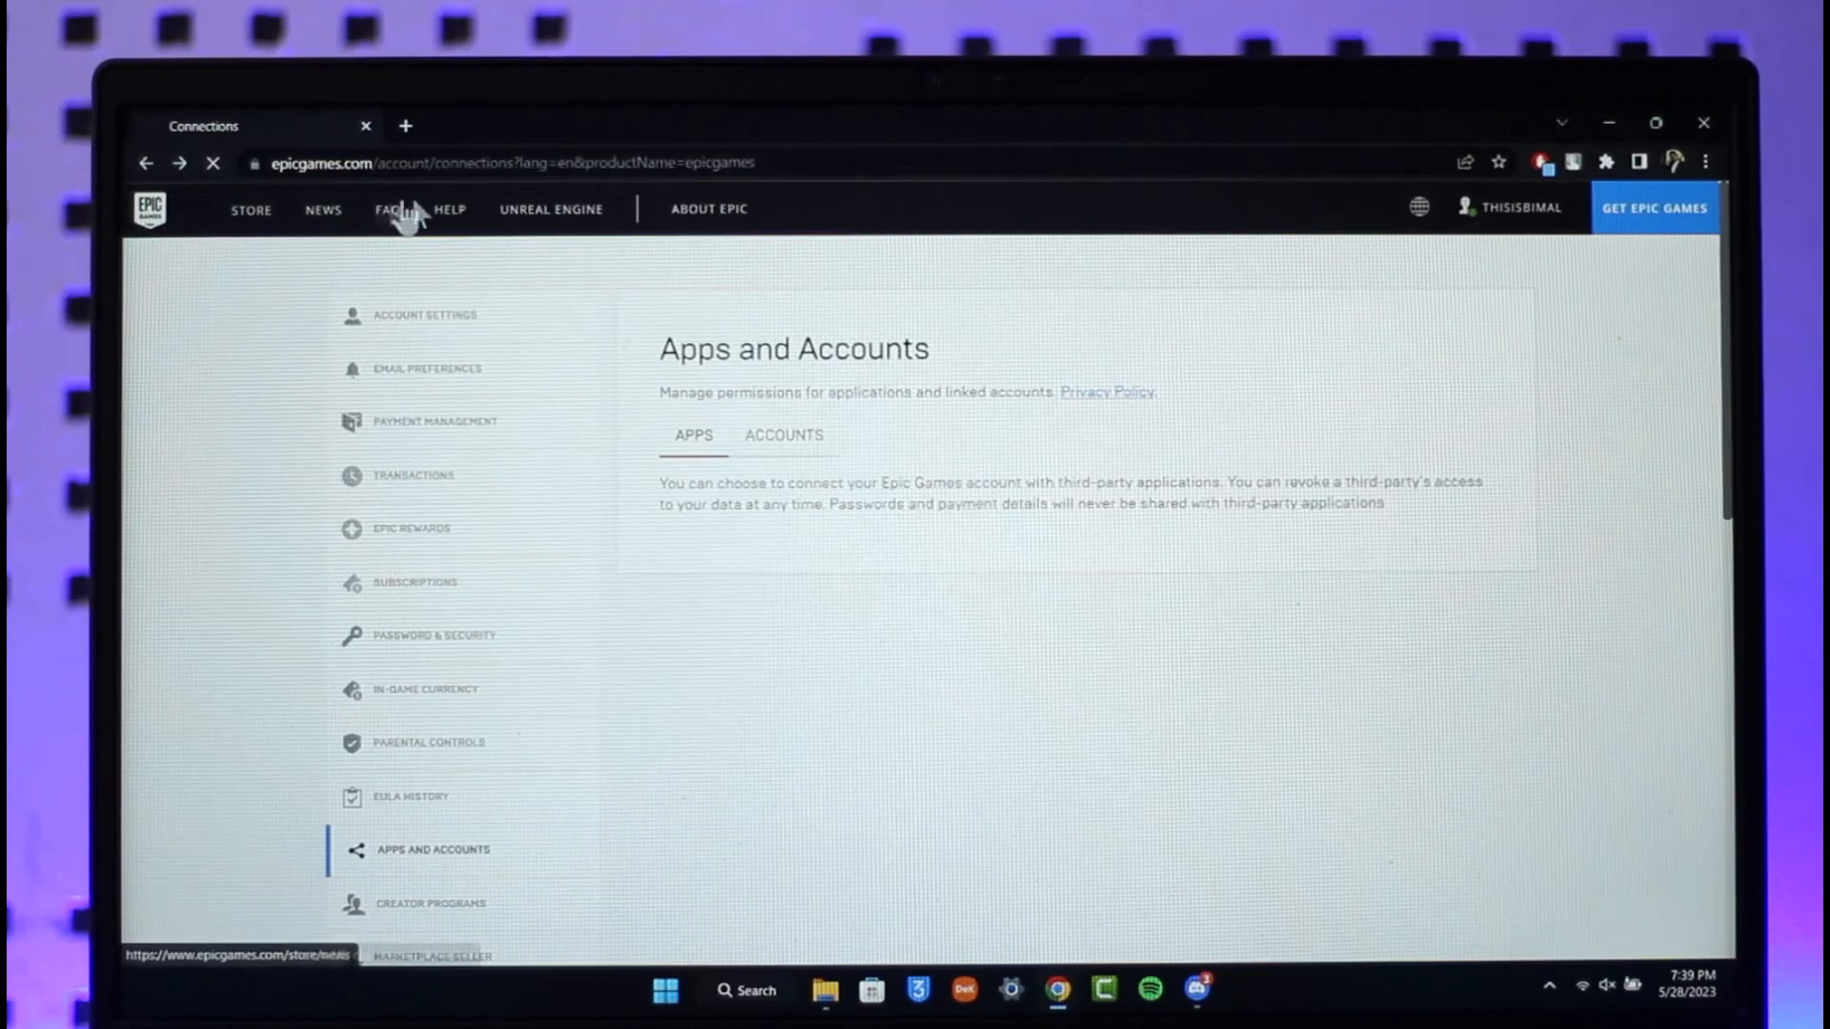